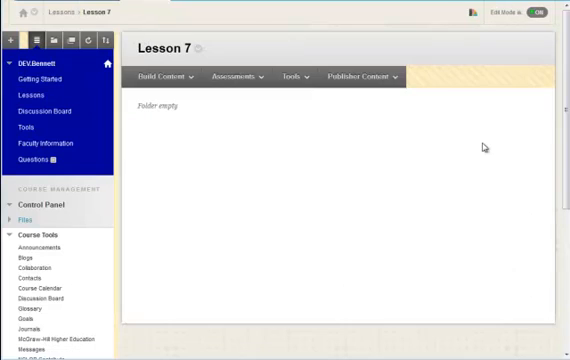
{"action": "mouse_move", "coordinate": [484, 304]}
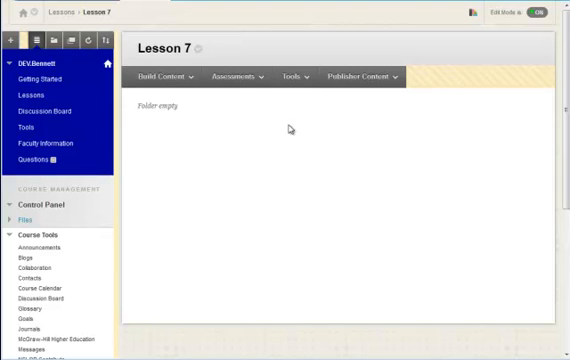
- Show the Assessments menu for the empty Lesson 7 folder
{"action": "left_click", "coordinate": [238, 76]}
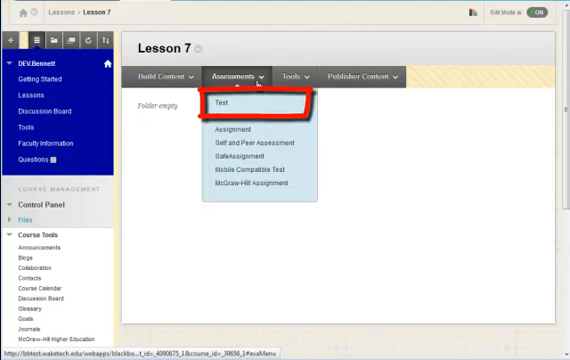
- Add a test to Lesson 7, choosing the existing Sample Test and submitting it for deployment
{"action": "left_click", "coordinate": [226, 104]}
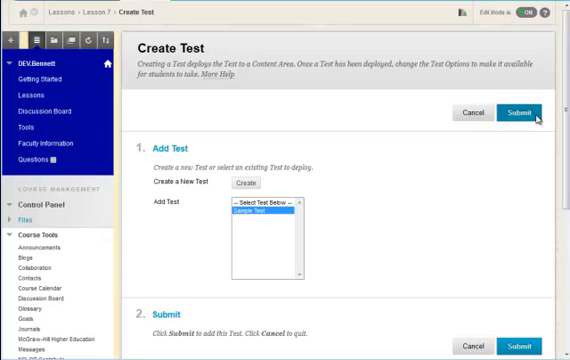
{"action": "left_click", "coordinate": [516, 116]}
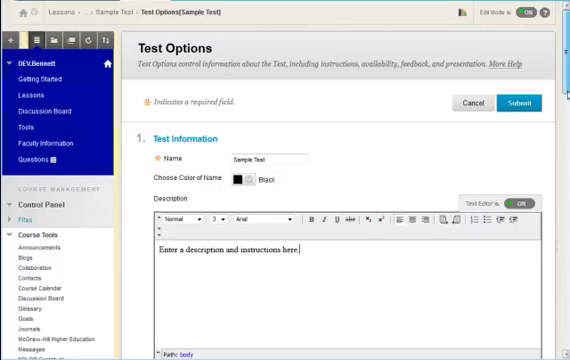
- Scroll the Test Options page down to the Test Availability section
{"action": "scroll", "scroll_direction": "down", "scroll_amount": 3}
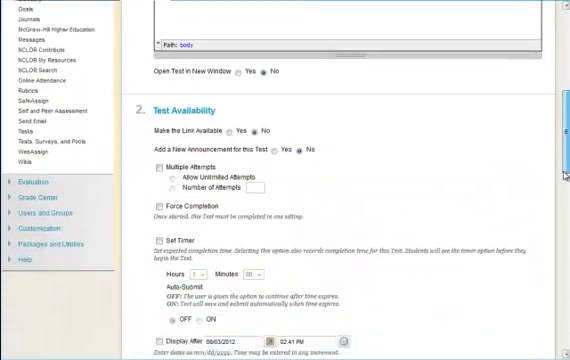
{"action": "scroll", "scroll_direction": "down", "scroll_amount": 3}
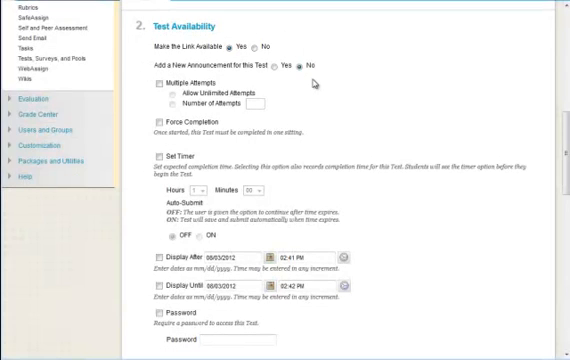
{"action": "mouse_move", "coordinate": [314, 84]}
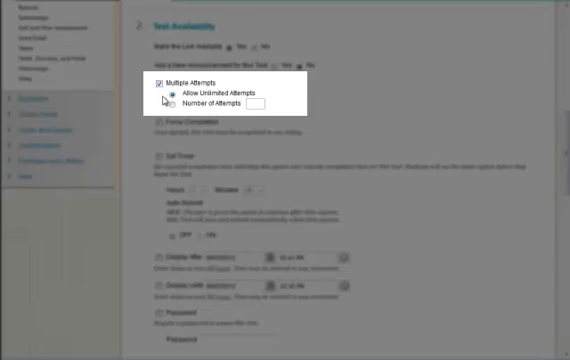
- Allow multiple attempts on Sample Test, limited to 2 attempts
{"action": "left_click", "coordinate": [172, 104]}
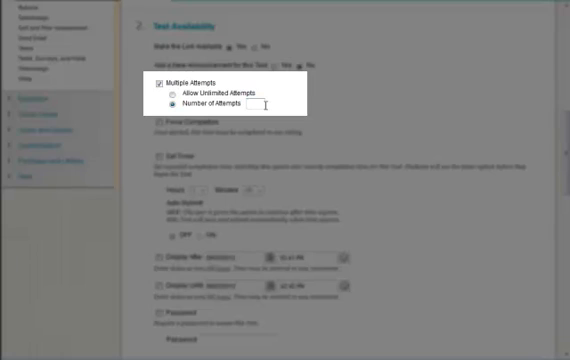
{"action": "type", "text": "2"}
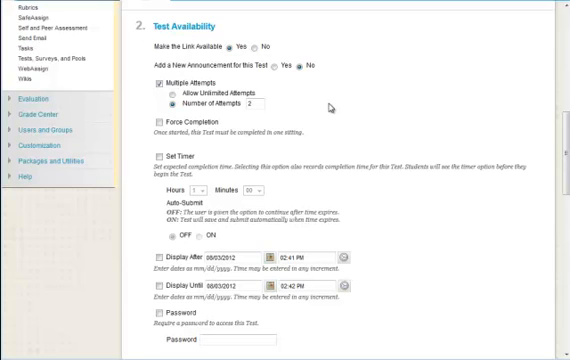
{"action": "mouse_move", "coordinate": [348, 130]}
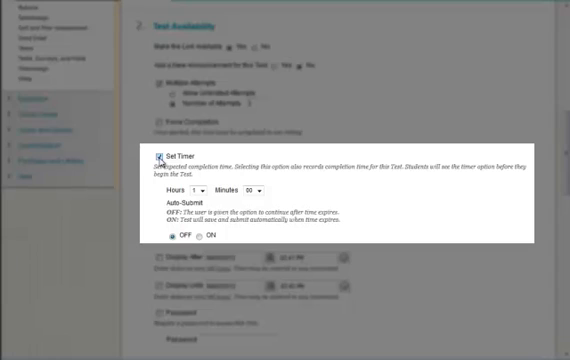
{"action": "mouse_move", "coordinate": [312, 212]}
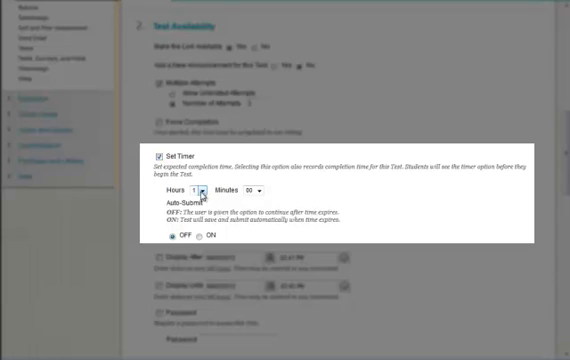
- Set the length of the test timer, leaving auto-submit and force completion off
{"action": "left_click", "coordinate": [262, 188]}
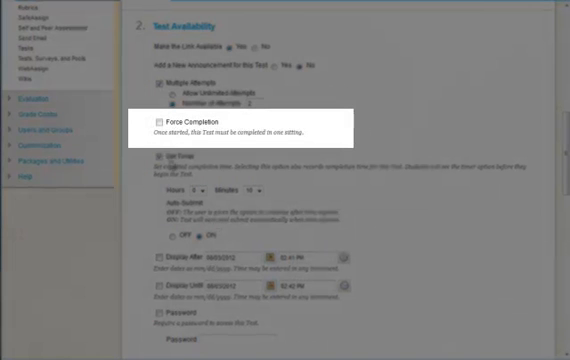
{"action": "scroll", "scroll_direction": "down", "scroll_amount": 3}
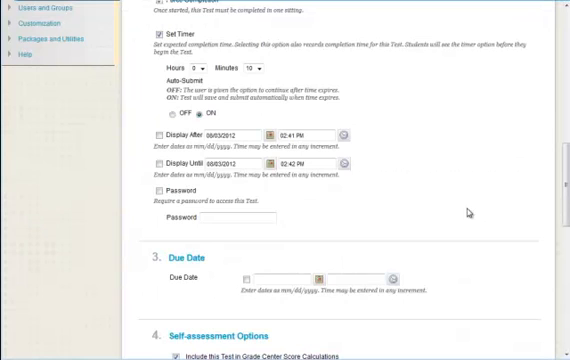
{"action": "scroll", "scroll_direction": "down", "scroll_amount": 3}
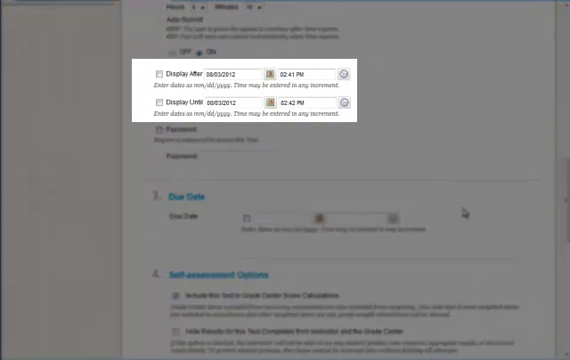
{"action": "scroll", "scroll_direction": "down", "scroll_amount": 3}
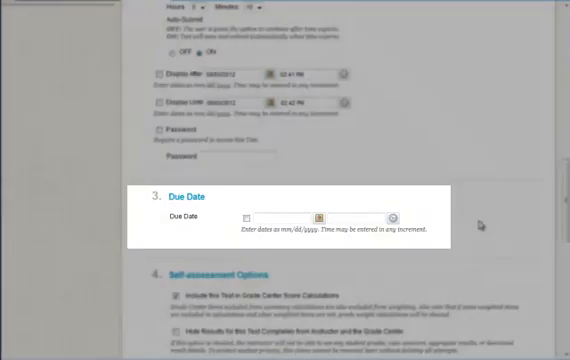
{"action": "scroll", "scroll_direction": "down", "scroll_amount": 3}
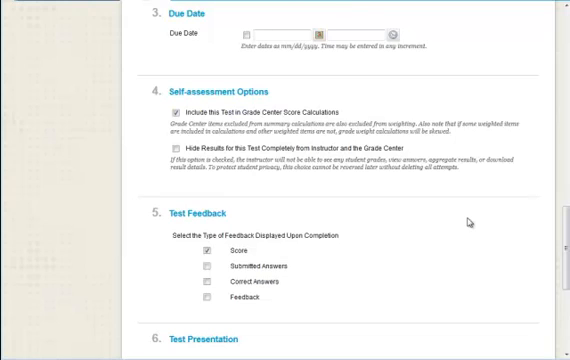
{"action": "scroll", "scroll_direction": "down", "scroll_amount": 3}
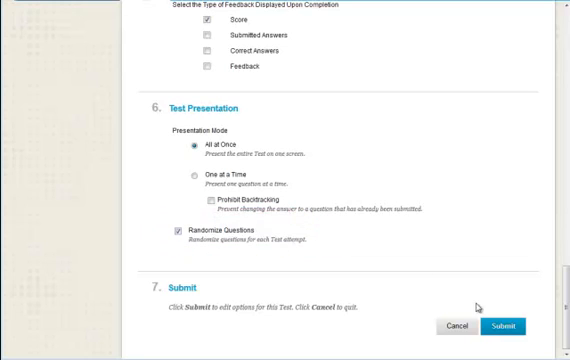
- Submit the test options so Sample Test is deployed in the Lesson 7 folder
{"action": "left_click", "coordinate": [502, 326]}
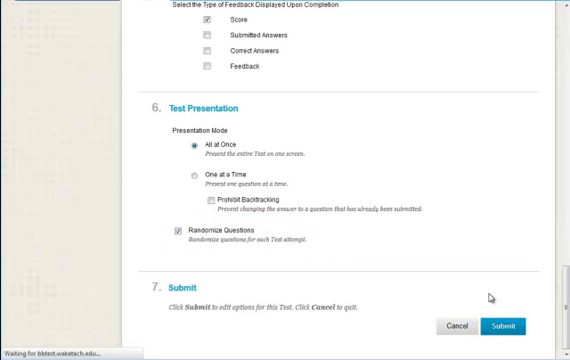
{"action": "left_click", "coordinate": [504, 324]}
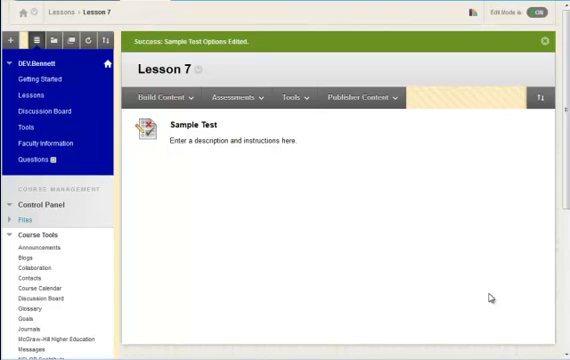